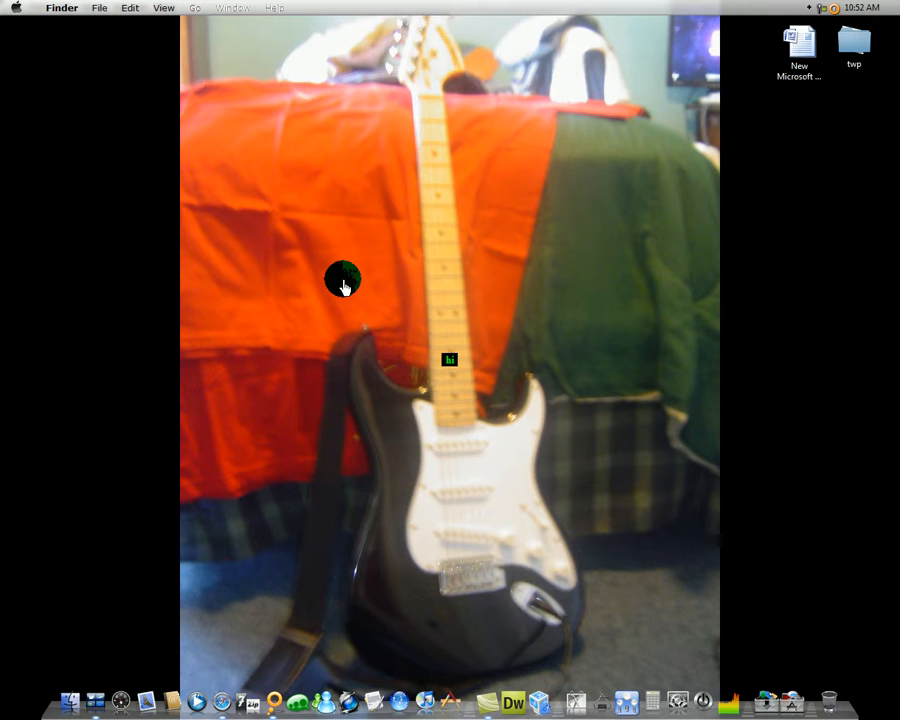
pyautogui.moveTo(396, 414)
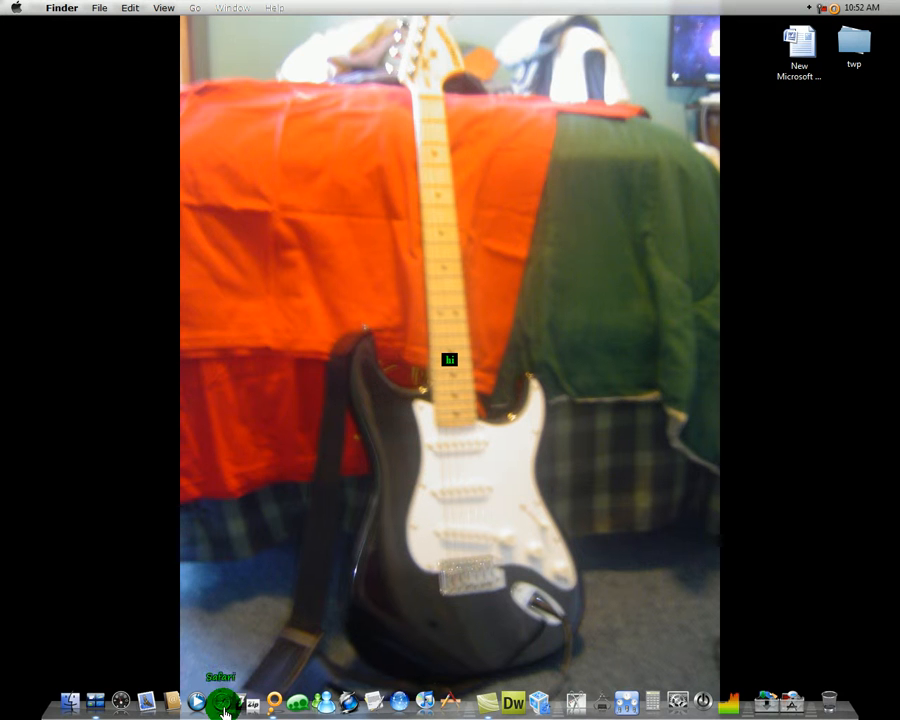
pyautogui.moveTo(604, 136)
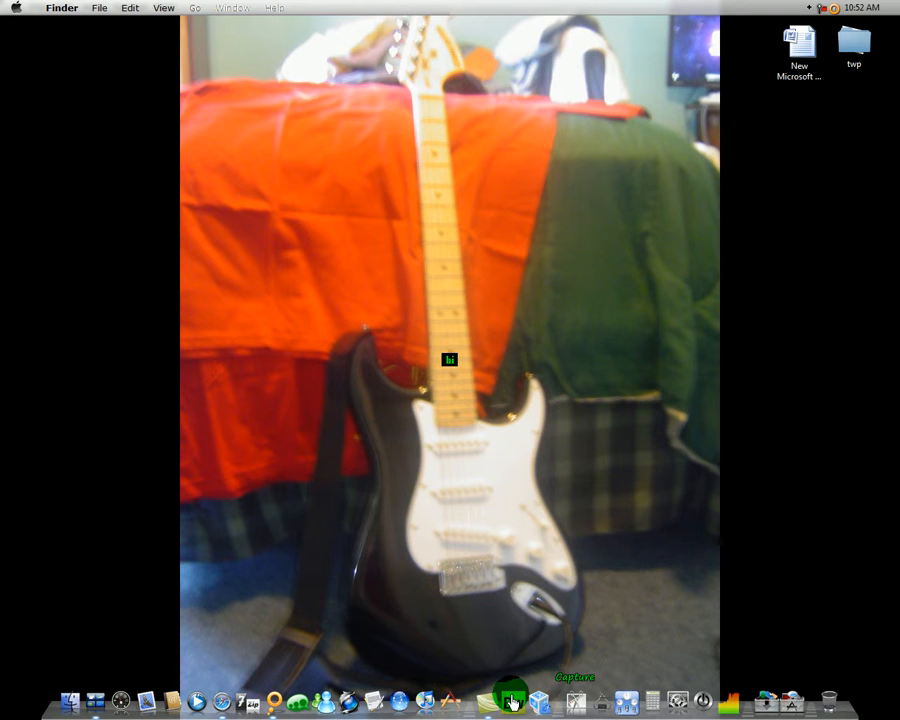
# - Launch the browser and go to the YouTube account settings overview
pyautogui.click(514, 700)
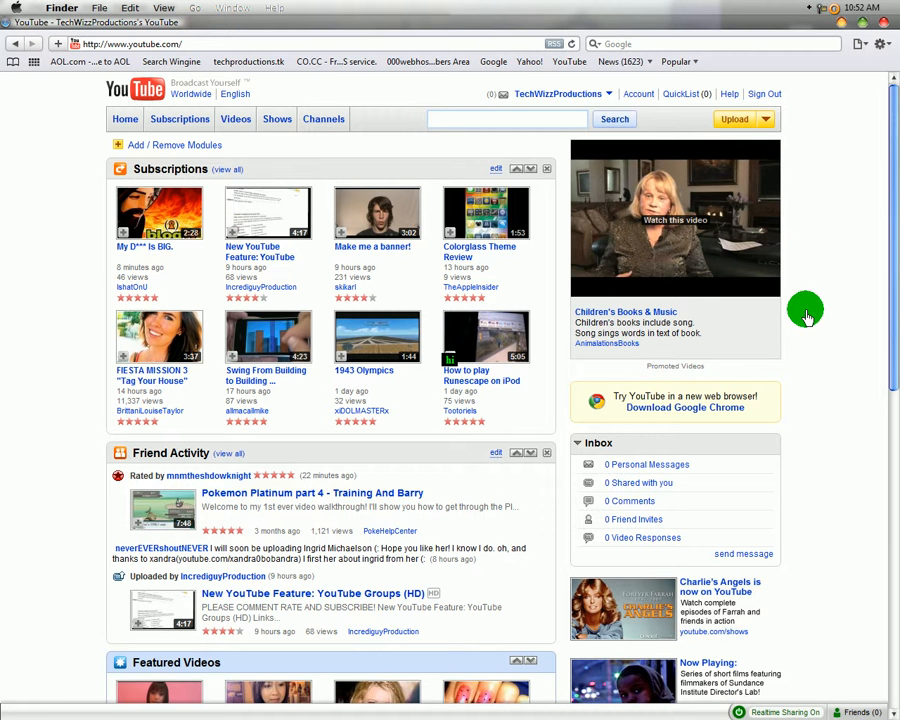
pyautogui.moveTo(792, 156)
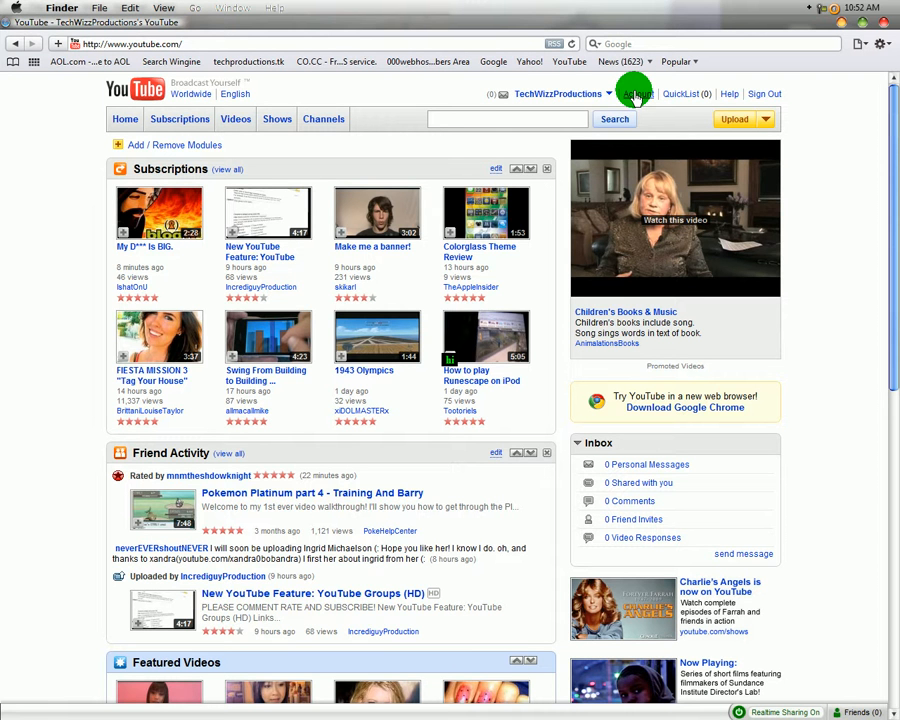
pyautogui.click(636, 94)
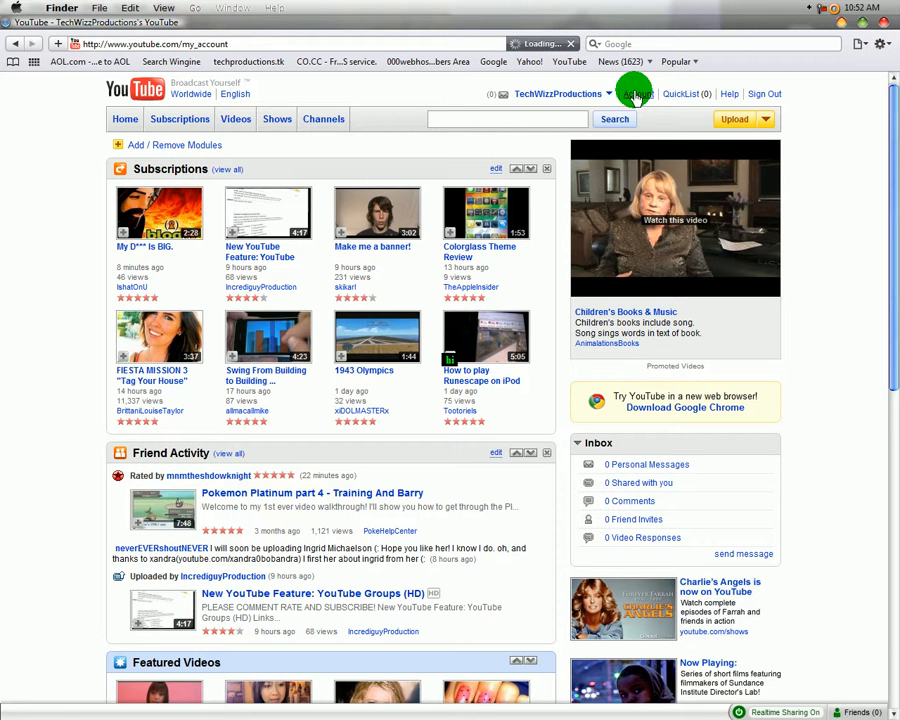
pyautogui.moveTo(836, 148)
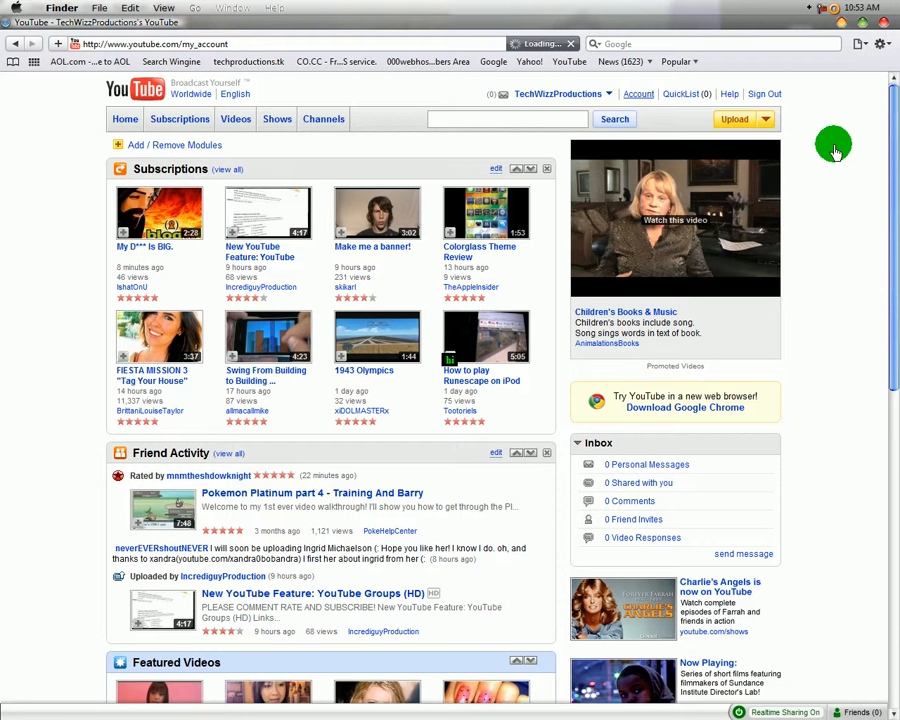
pyautogui.moveTo(820, 162)
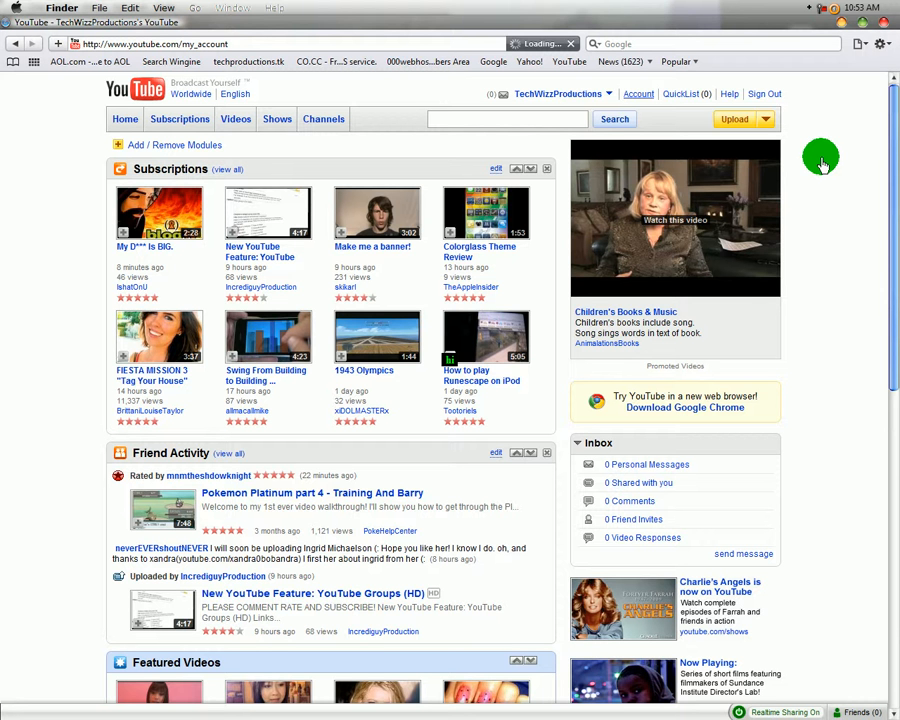
pyautogui.moveTo(800, 440)
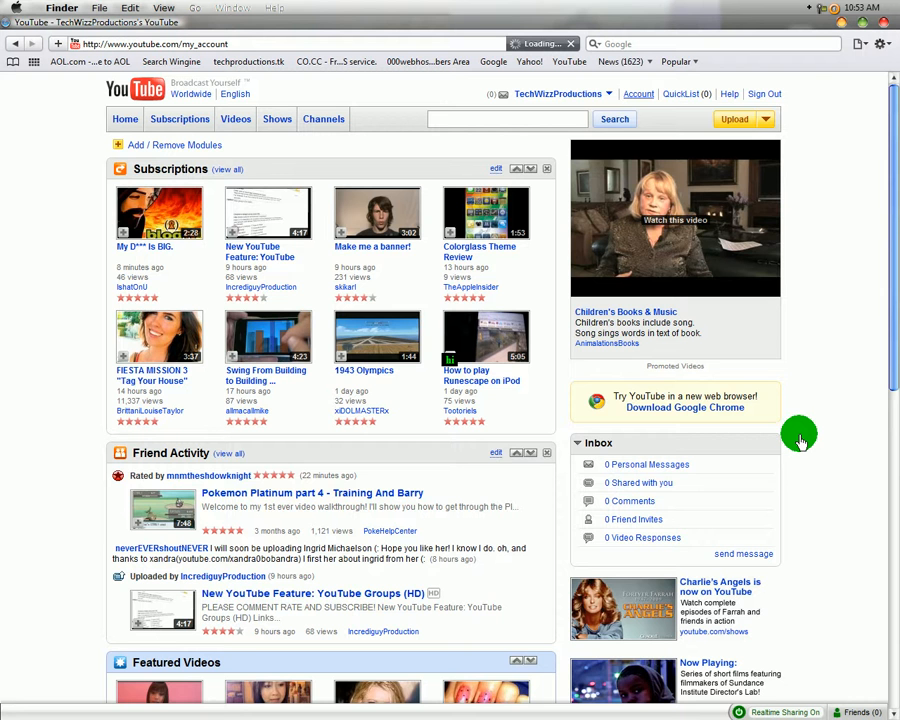
pyautogui.moveTo(800, 336)
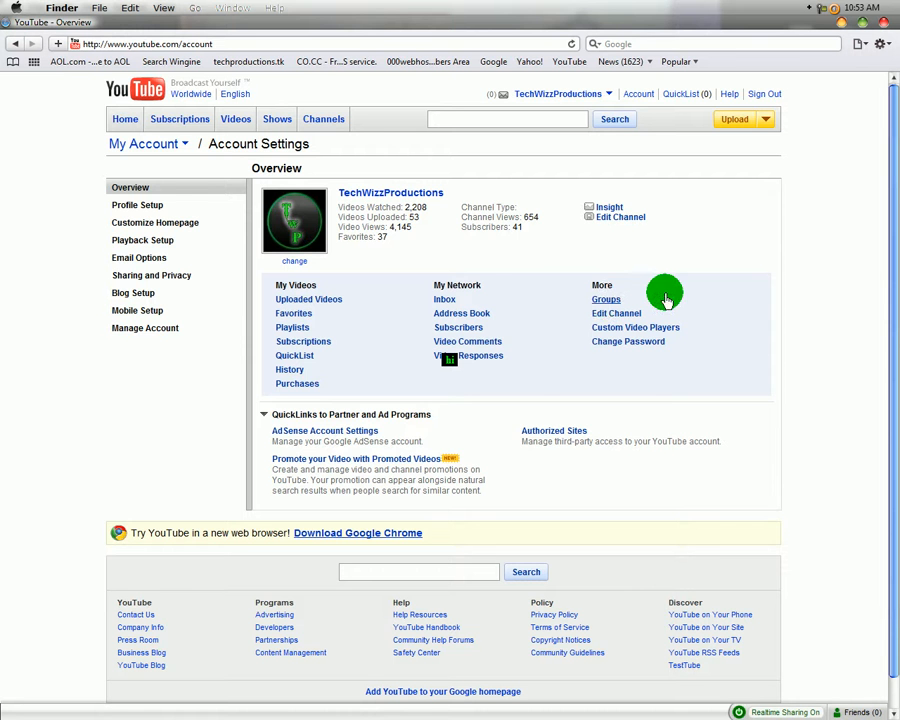
# - Show the account's Groups page filtered to Groups You Own
pyautogui.click(604, 300)
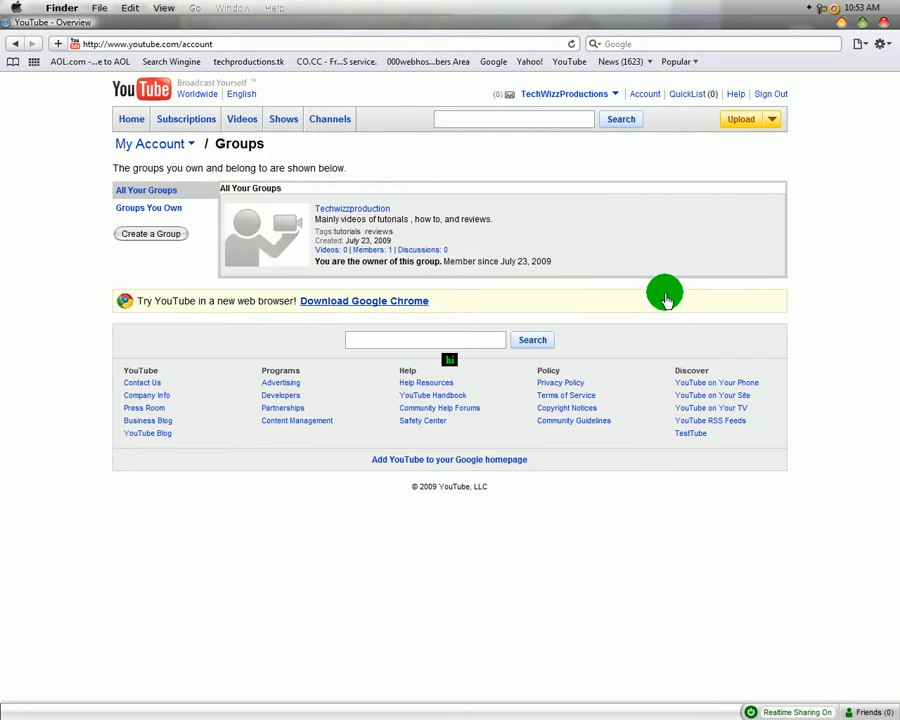
pyautogui.click(148, 208)
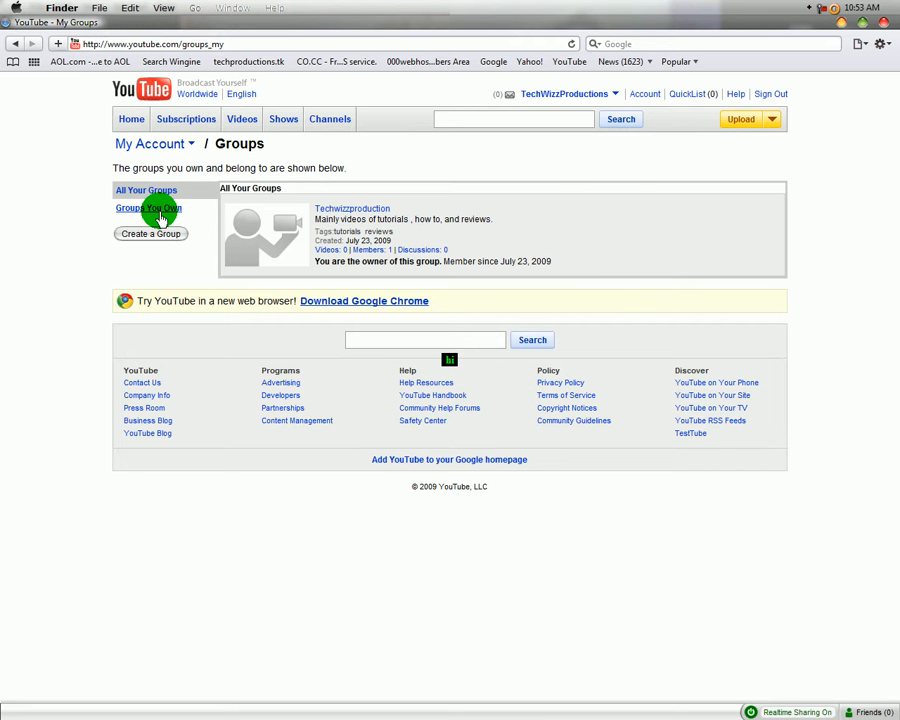
pyautogui.click(148, 208)
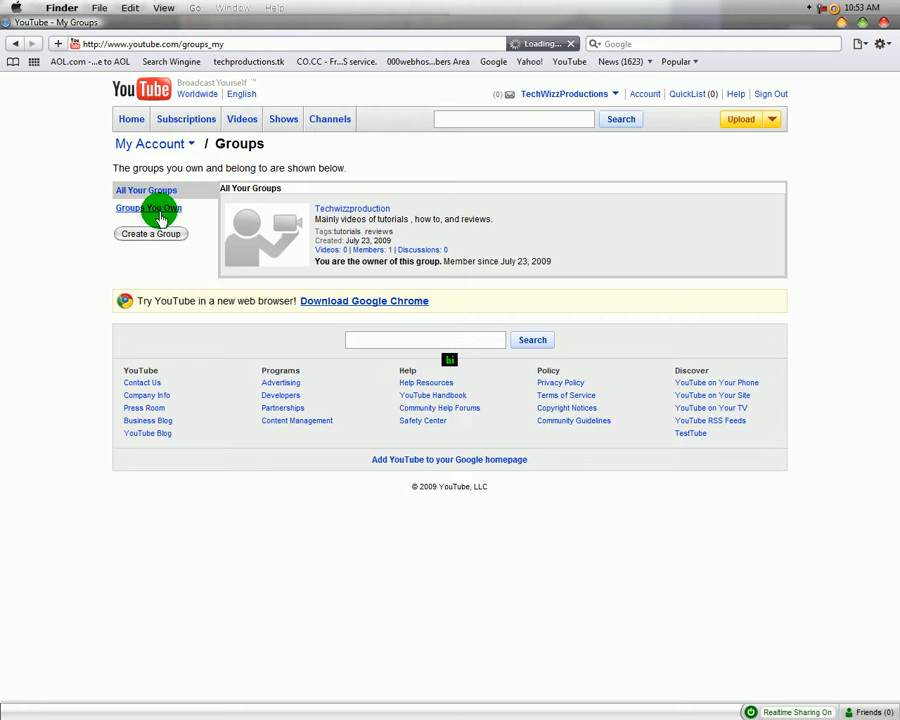
pyautogui.moveTo(76, 238)
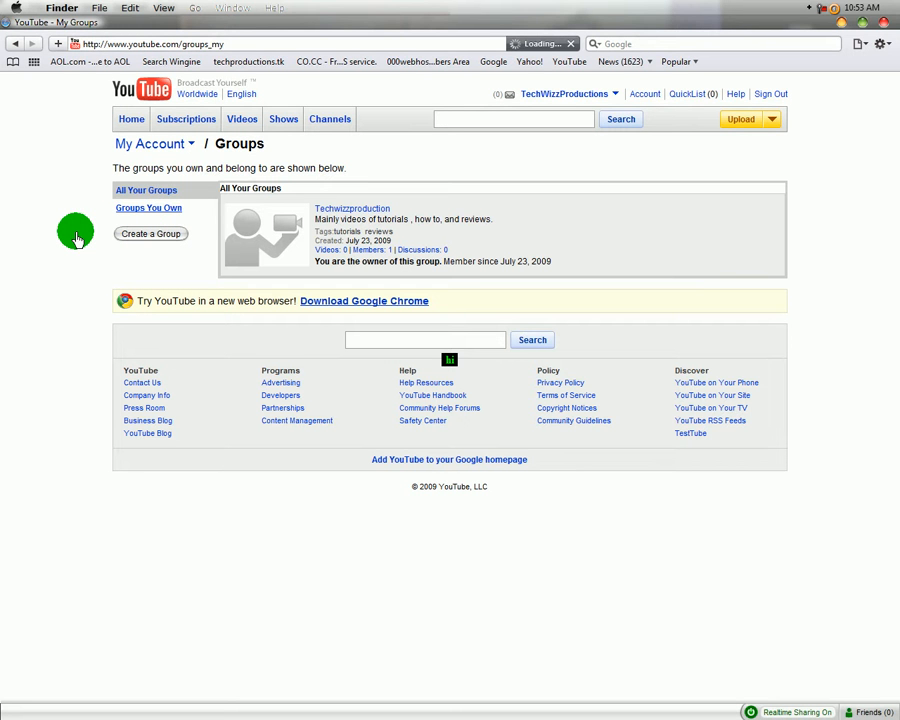
pyautogui.click(148, 206)
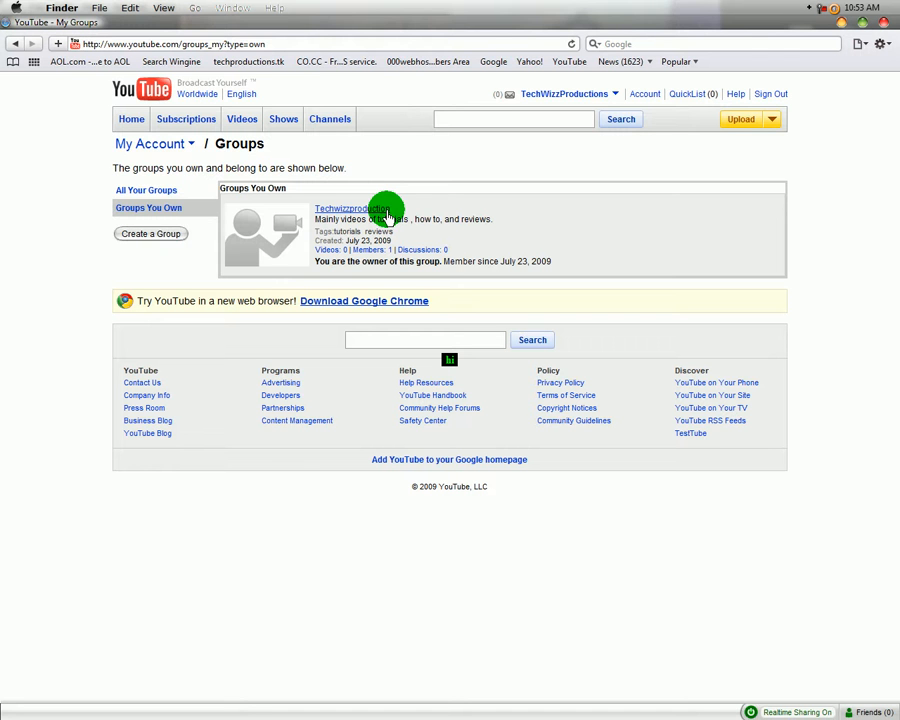
pyautogui.moveTo(200, 210)
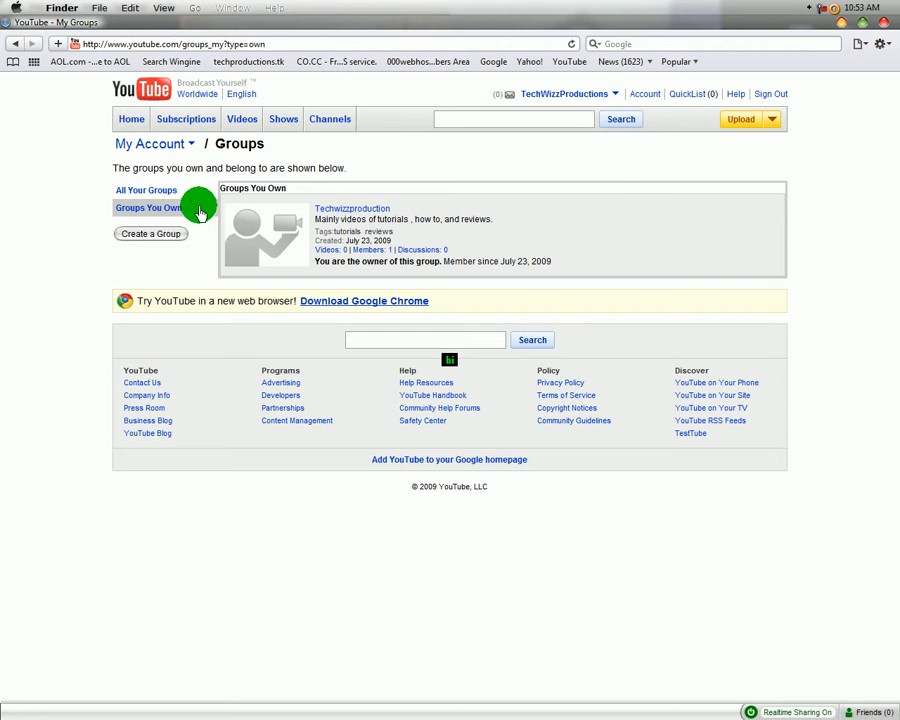
pyautogui.click(568, 94)
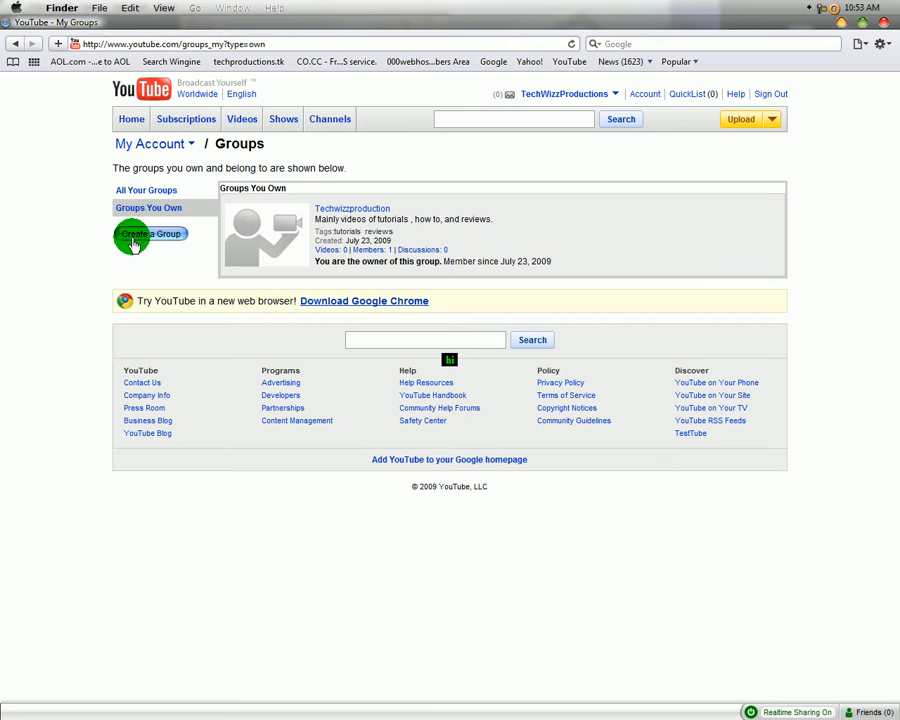
# - Start a new group, loading the Create a Group form
pyautogui.click(150, 238)
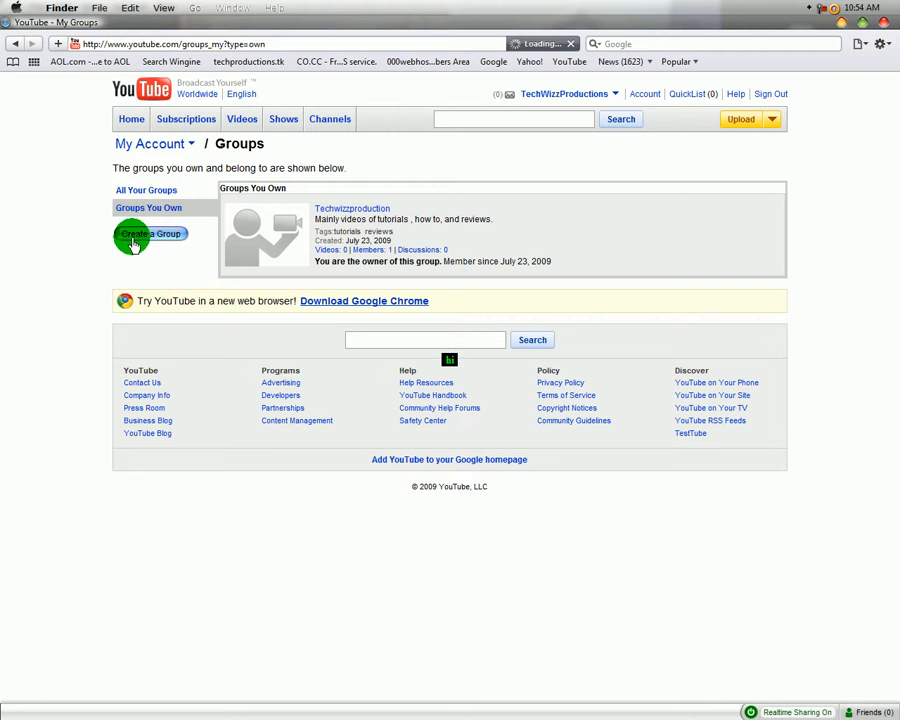
pyautogui.click(148, 234)
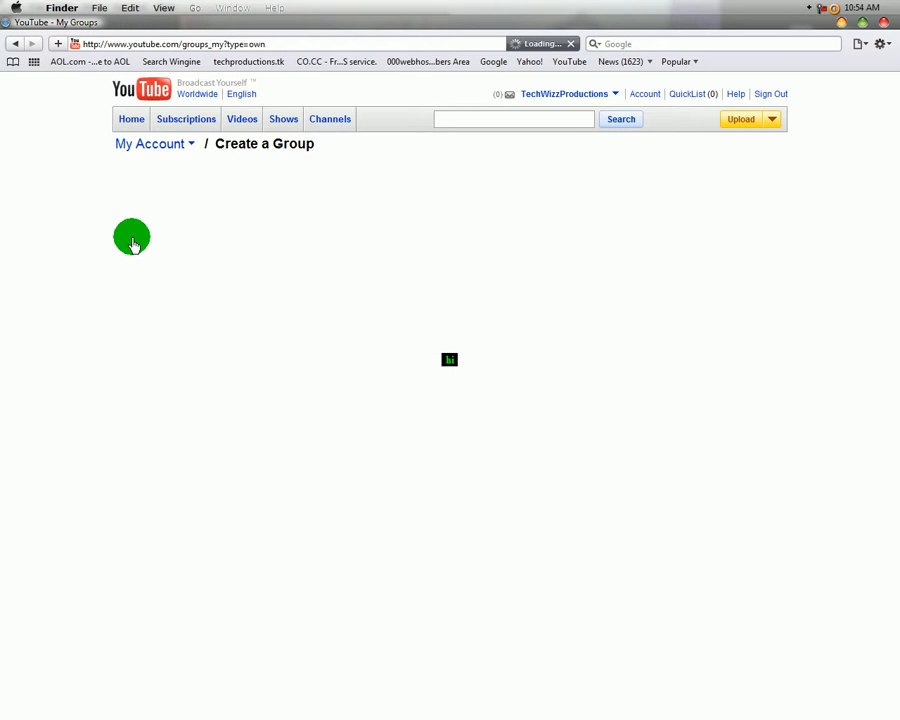
pyautogui.moveTo(300, 208)
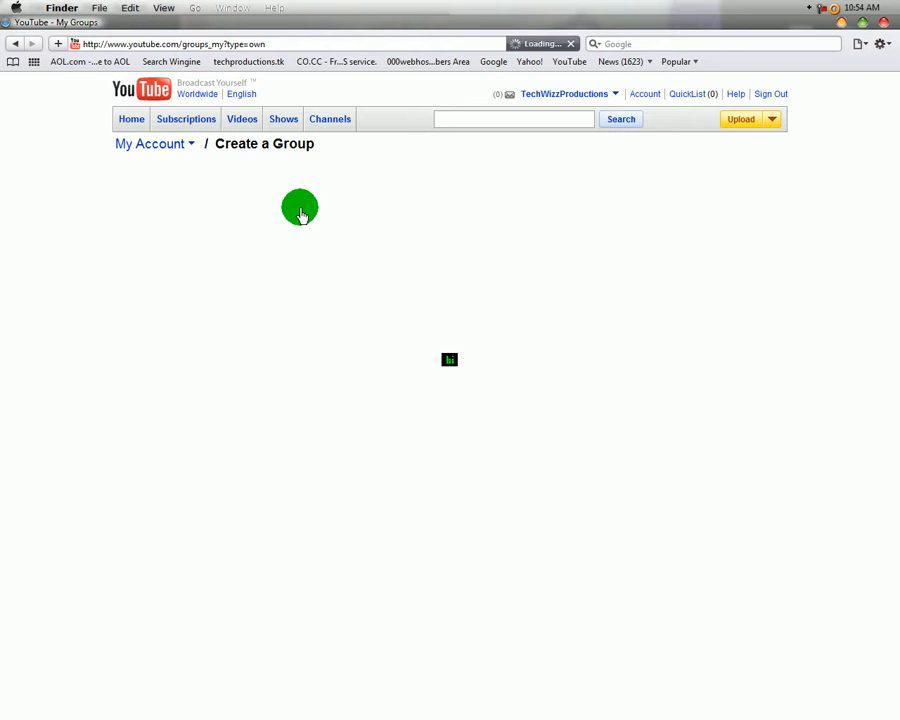
pyautogui.moveTo(268, 196)
pyautogui.write('tuto')
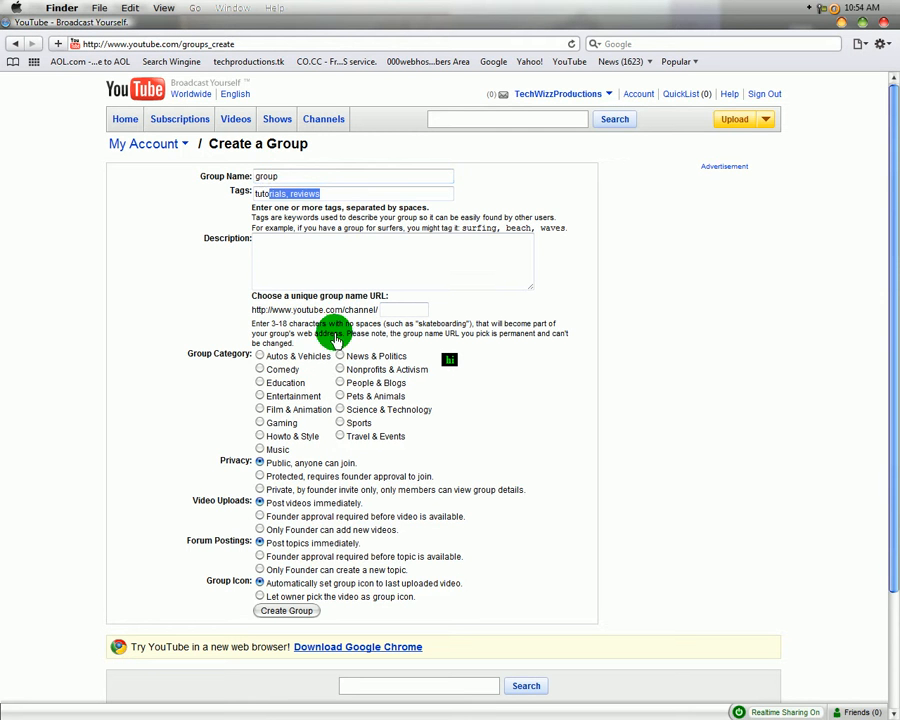
pyautogui.moveTo(396, 316)
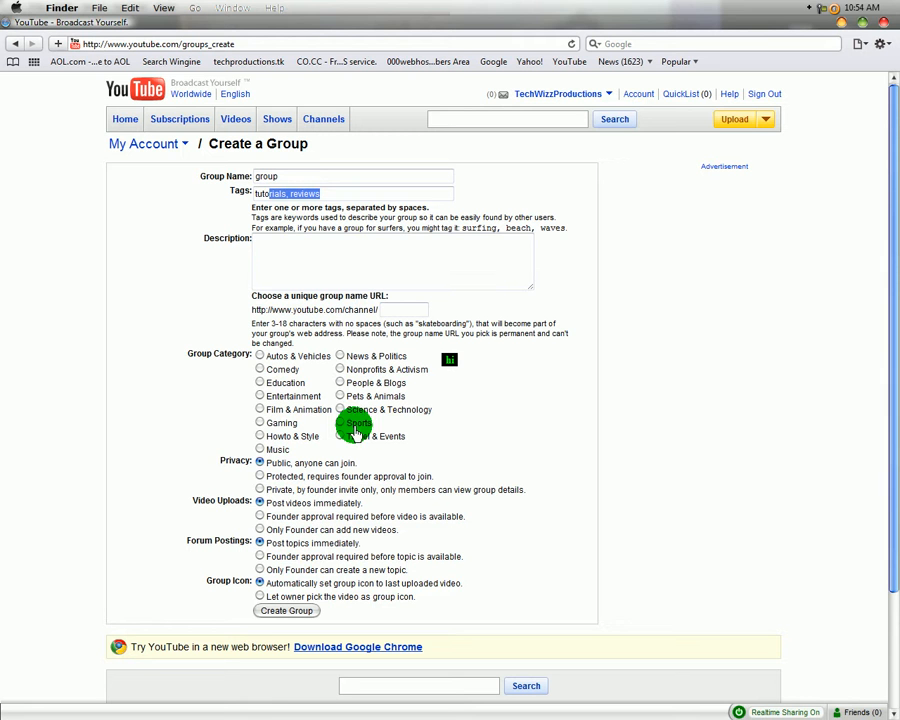
pyautogui.moveTo(258, 510)
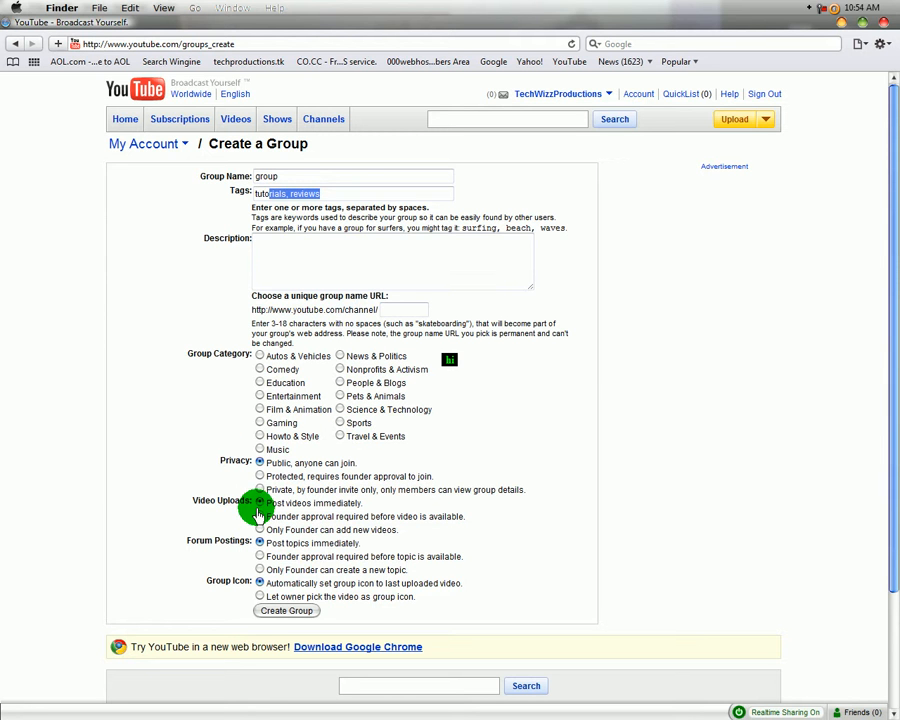
pyautogui.moveTo(580, 382)
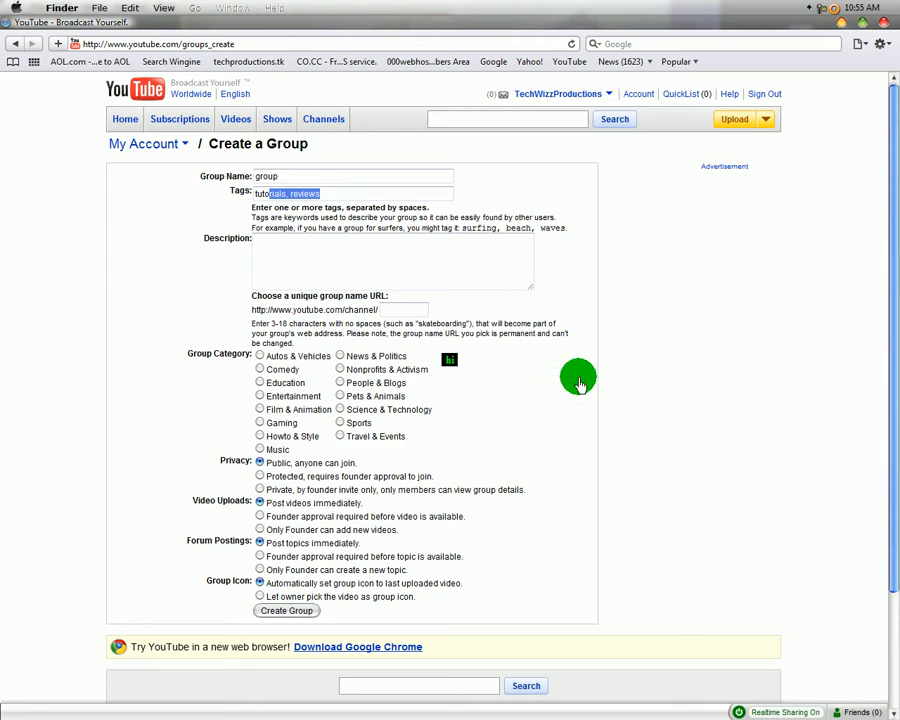
pyautogui.moveTo(232, 148)
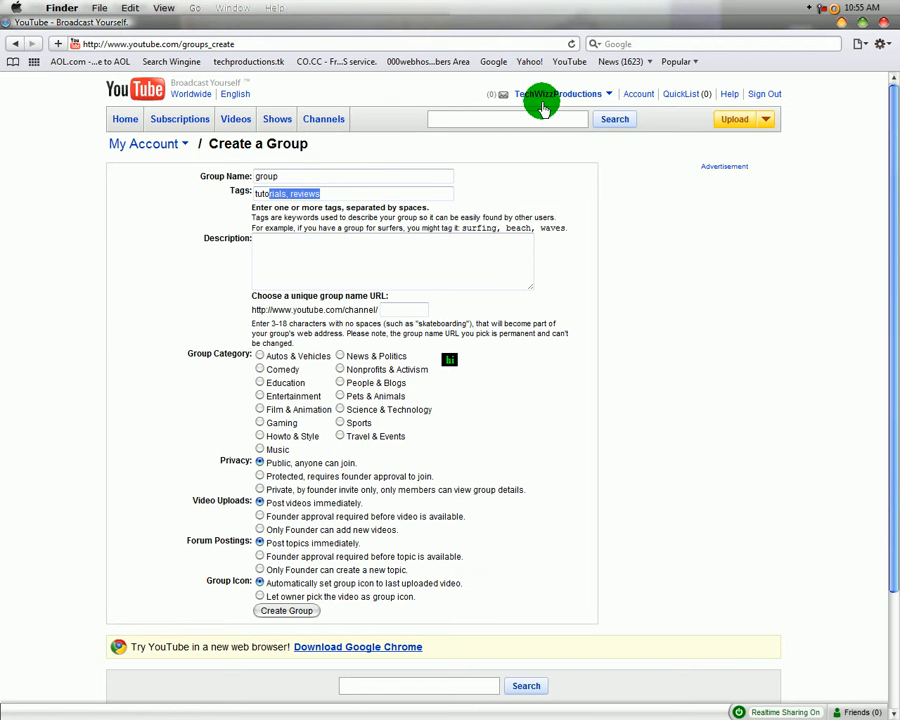
# - Leave the form (name 'group', tags 'tutorials, reviews') for the account's own channel page
pyautogui.click(564, 94)
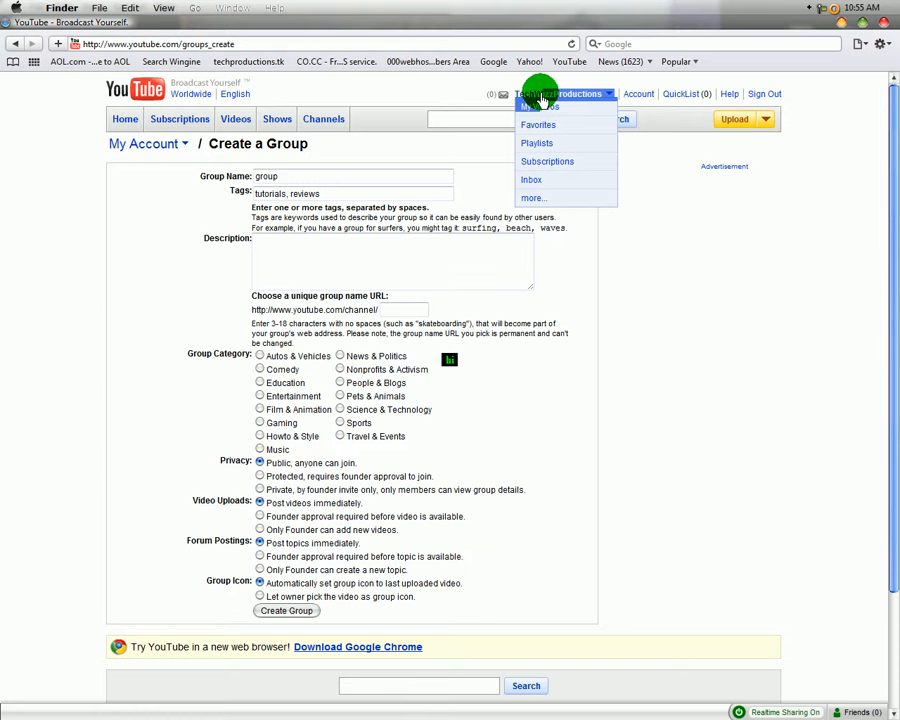
pyautogui.click(540, 106)
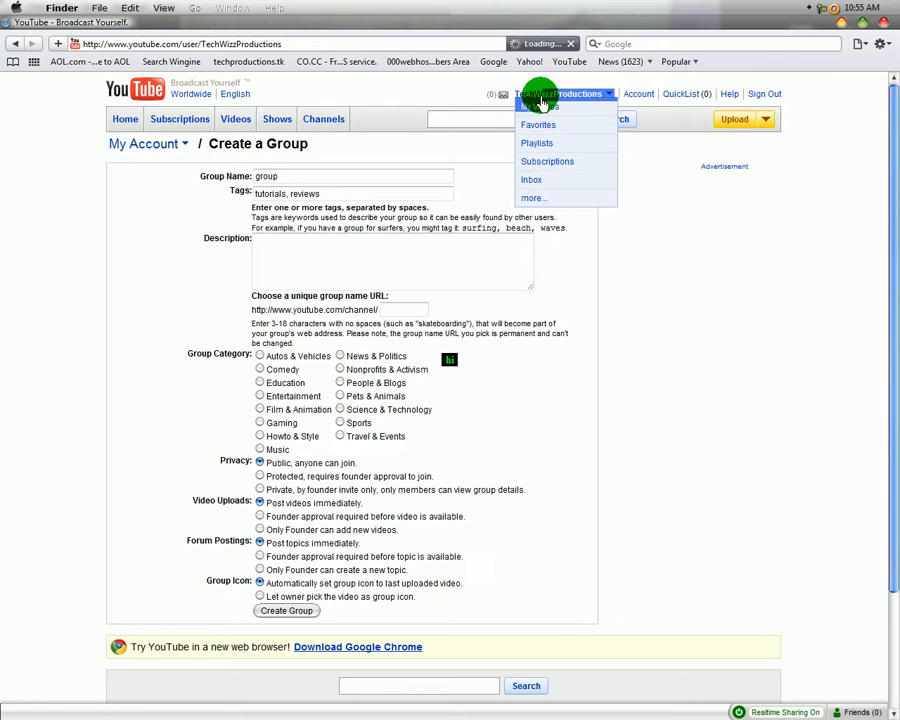
pyautogui.moveTo(678, 390)
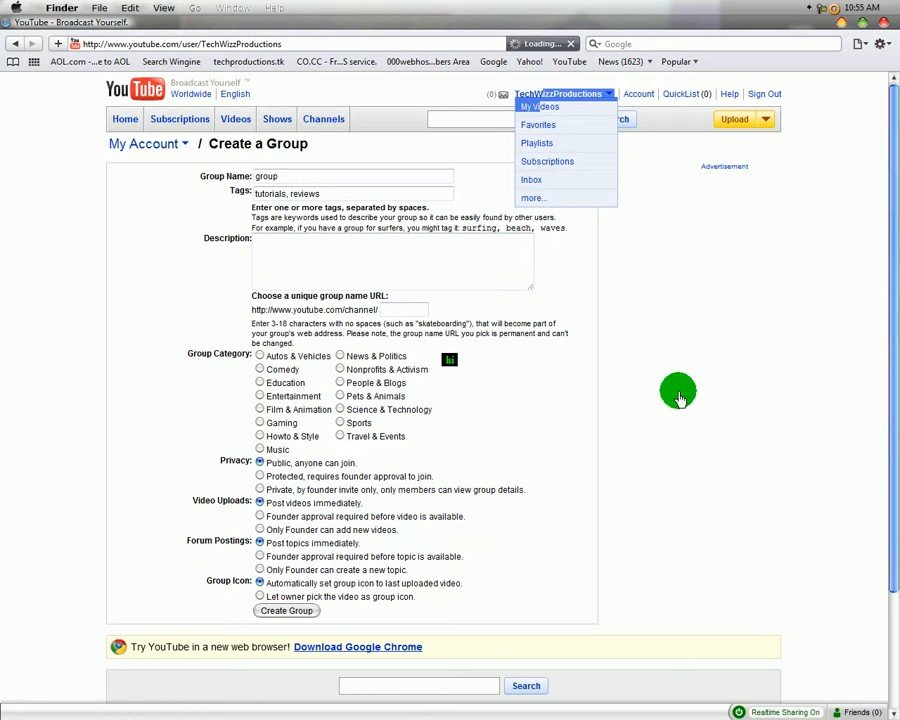
pyautogui.moveTo(742, 312)
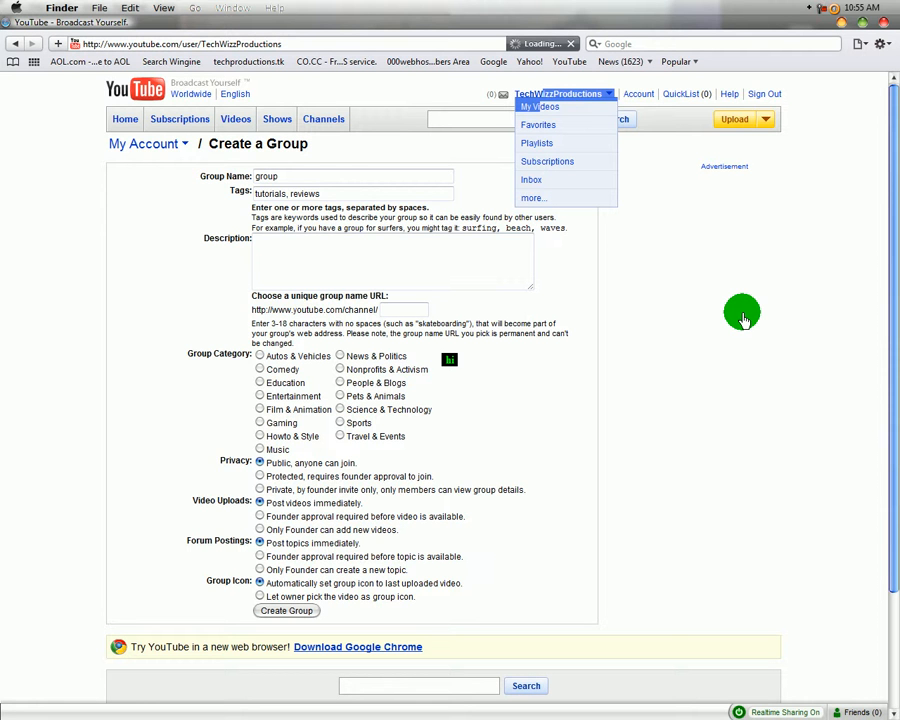
pyautogui.moveTo(668, 342)
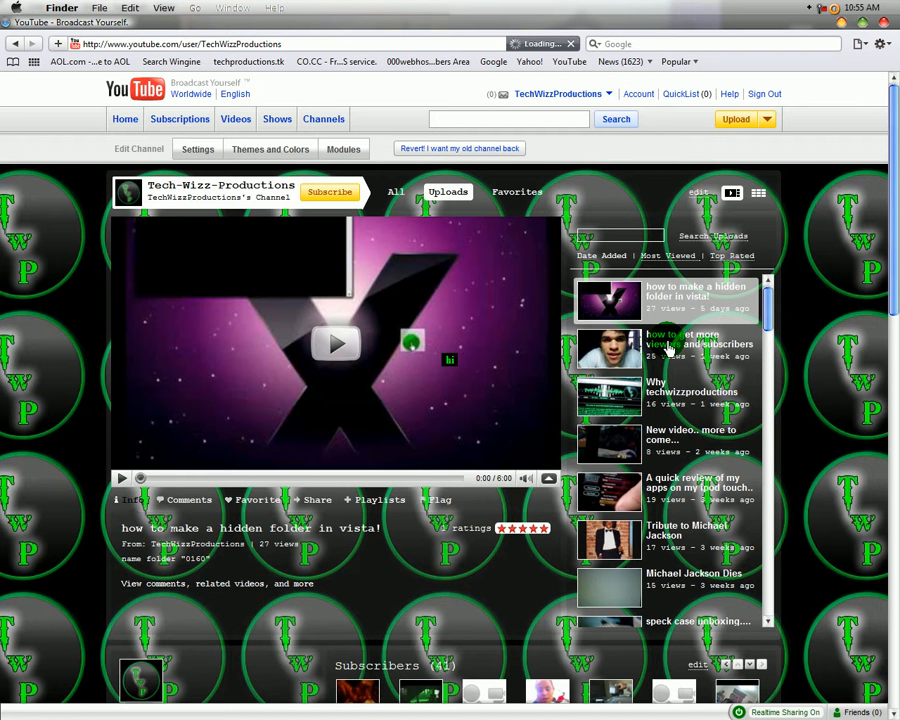
# - Scroll the channel page down to the Groups box listing the new group
pyautogui.scroll(-3)
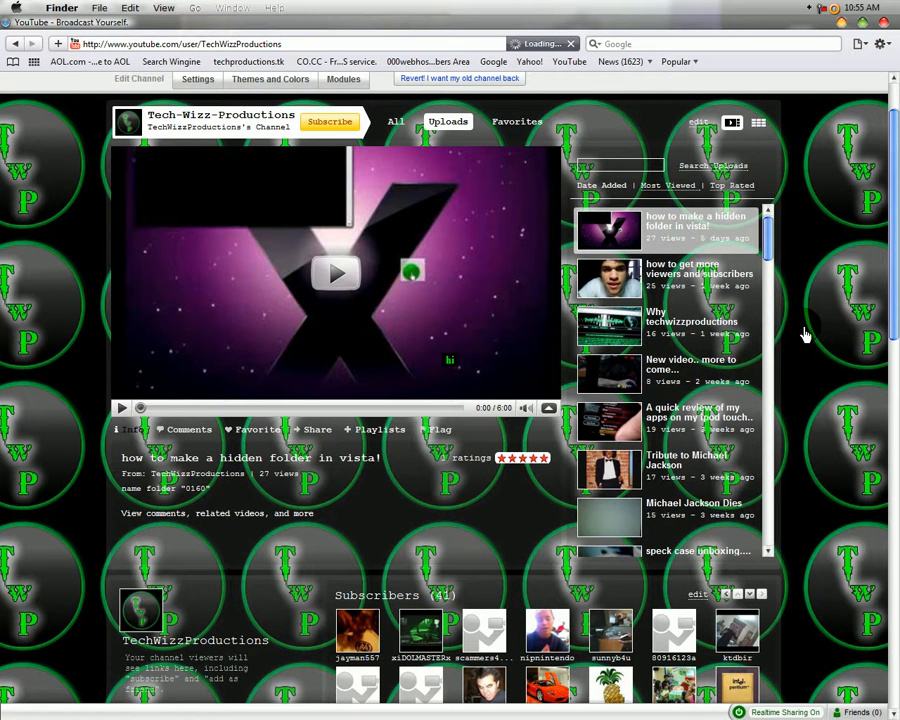
pyautogui.scroll(-3)
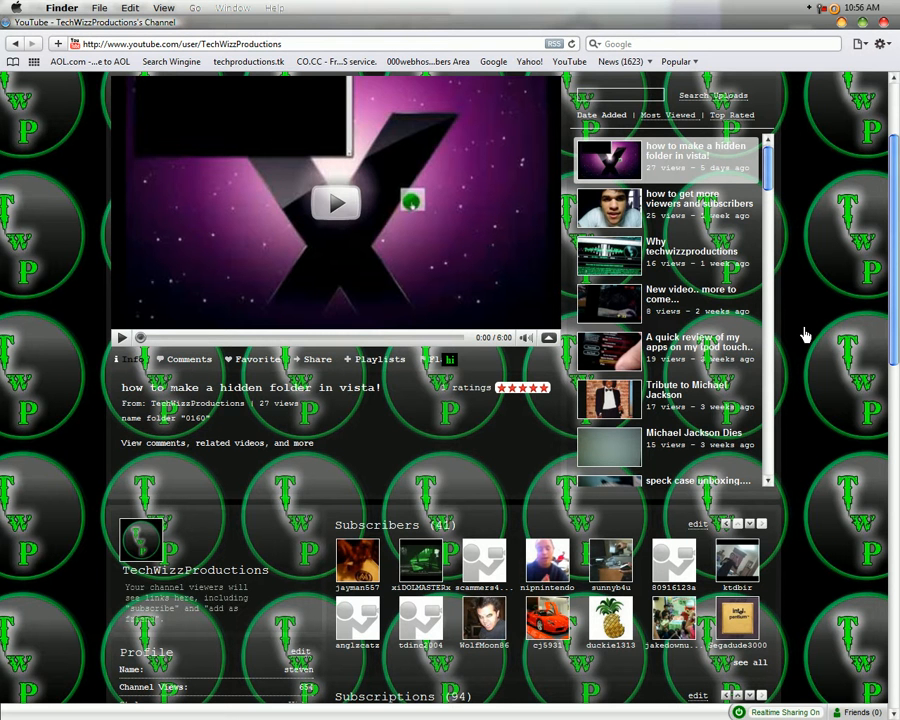
pyautogui.scroll(-3)
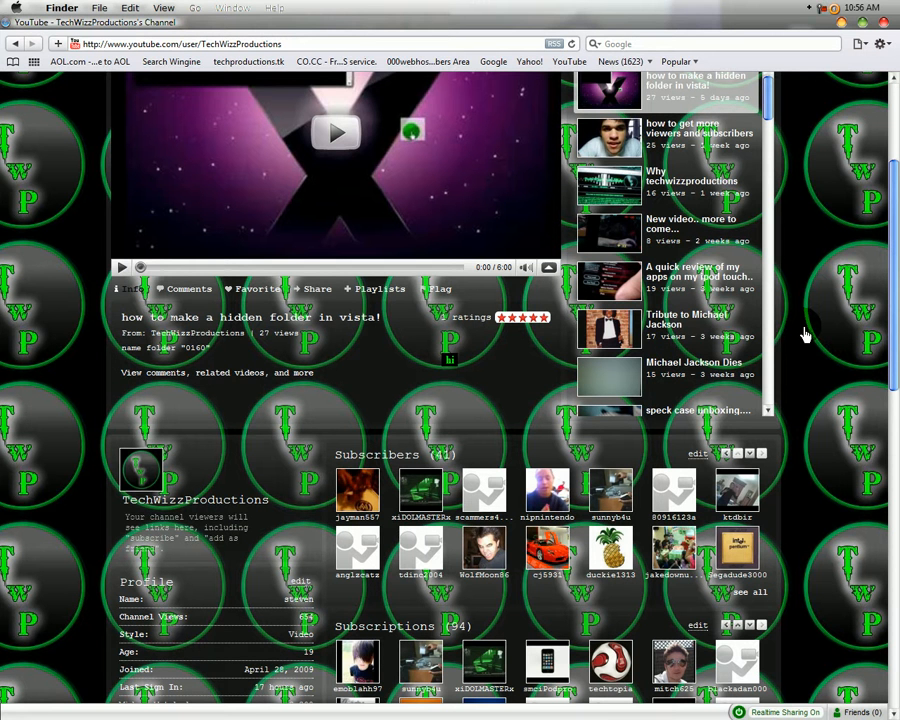
pyautogui.scroll(-3)
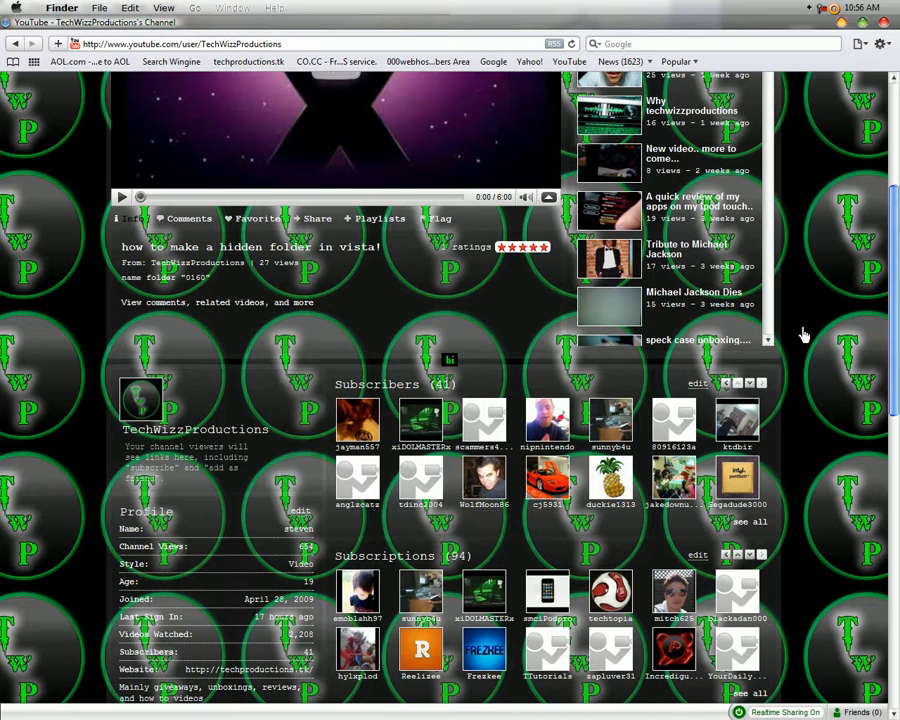
pyautogui.scroll(-3)
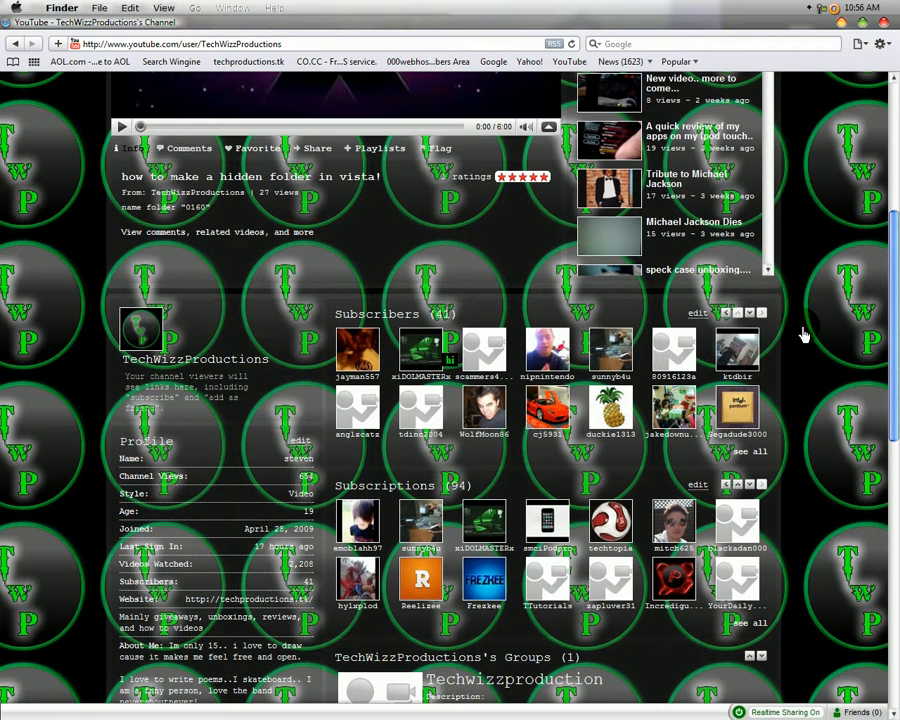
pyautogui.scroll(-3)
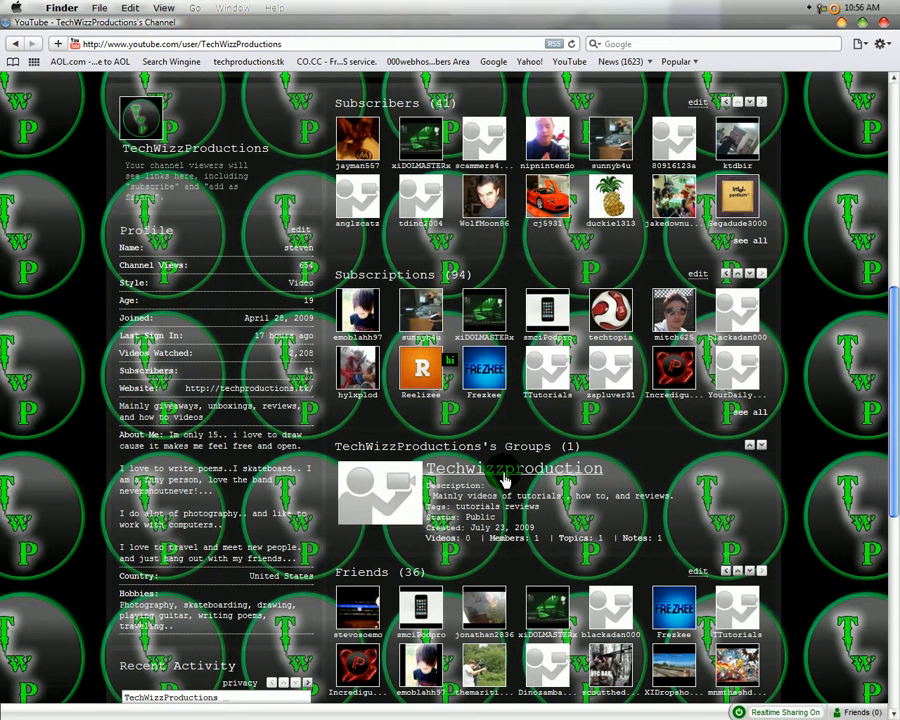
pyautogui.moveTo(812, 500)
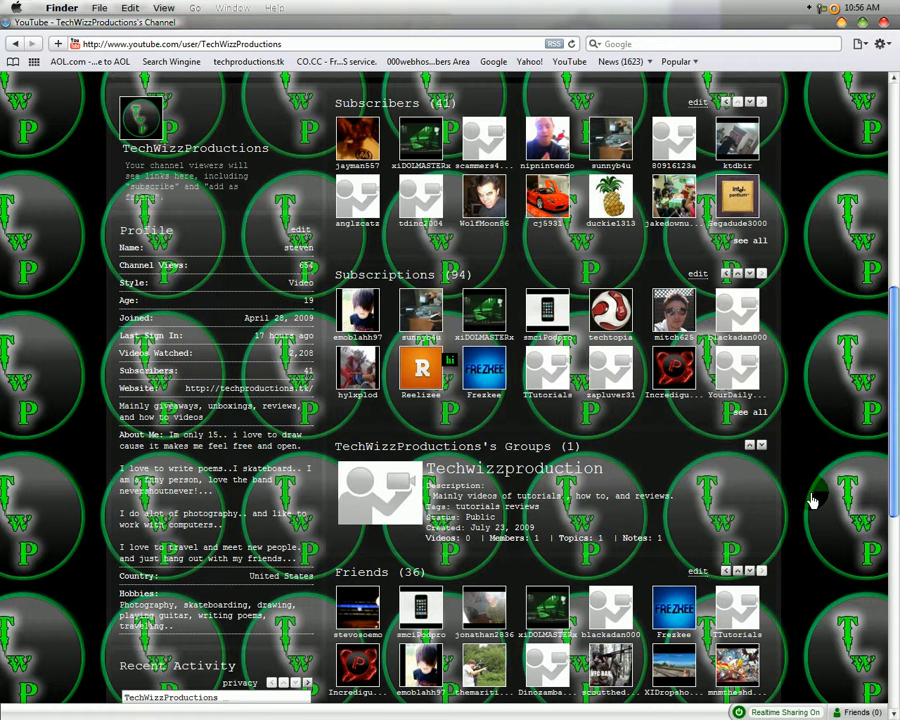
pyautogui.moveTo(832, 436)
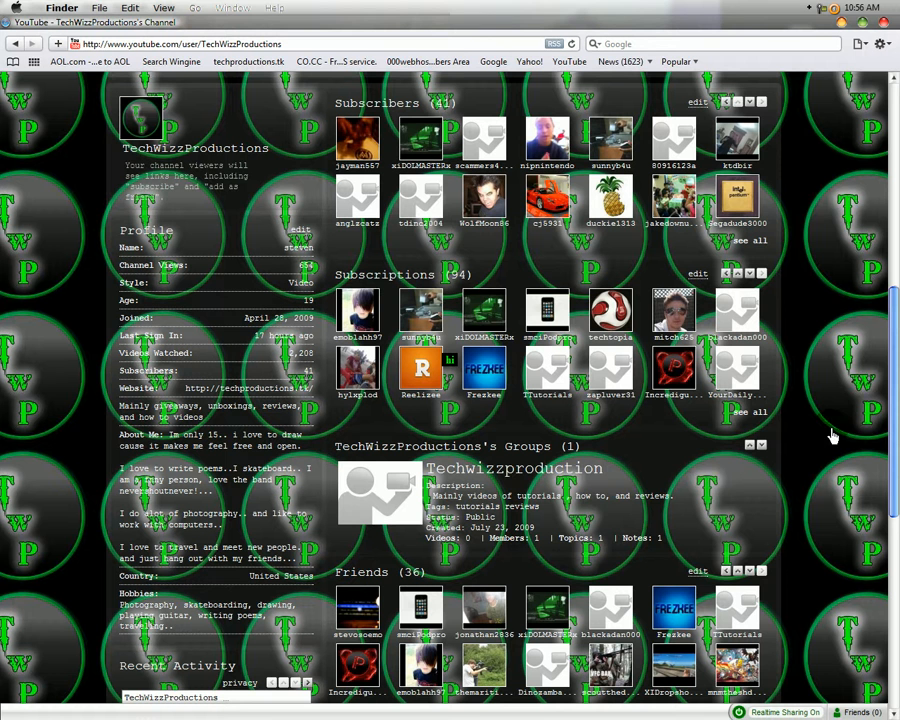